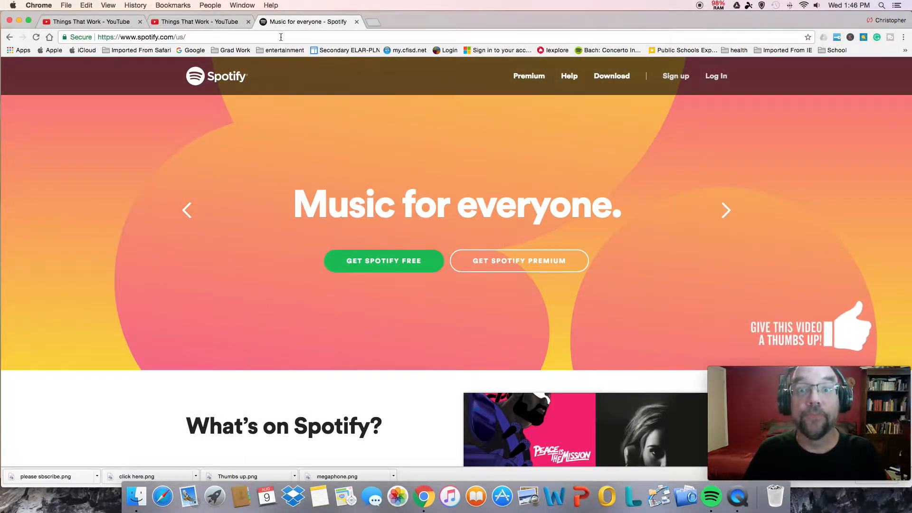
mouse_move(344, 109)
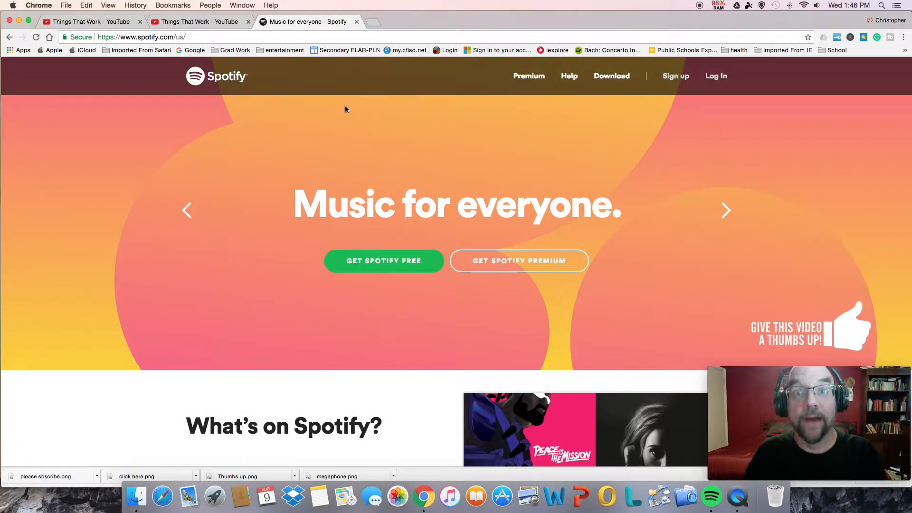
mouse_move(372, 260)
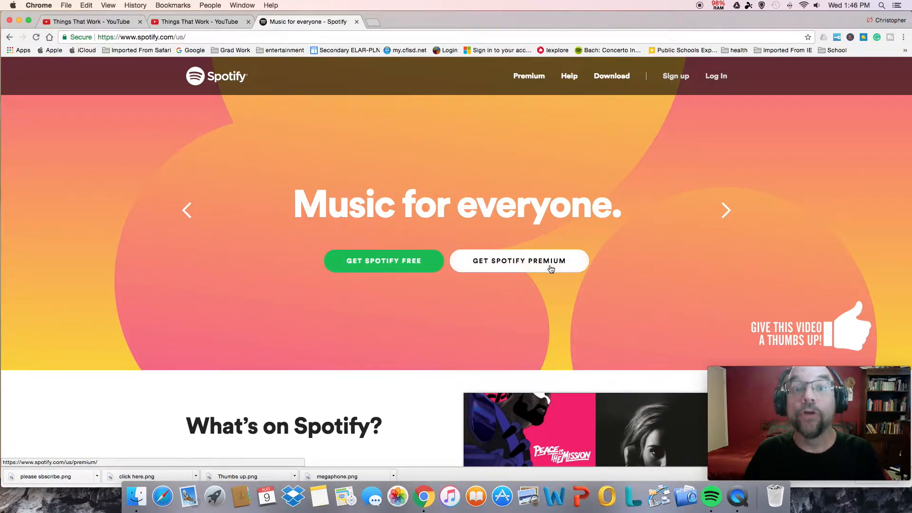
mouse_move(400, 284)
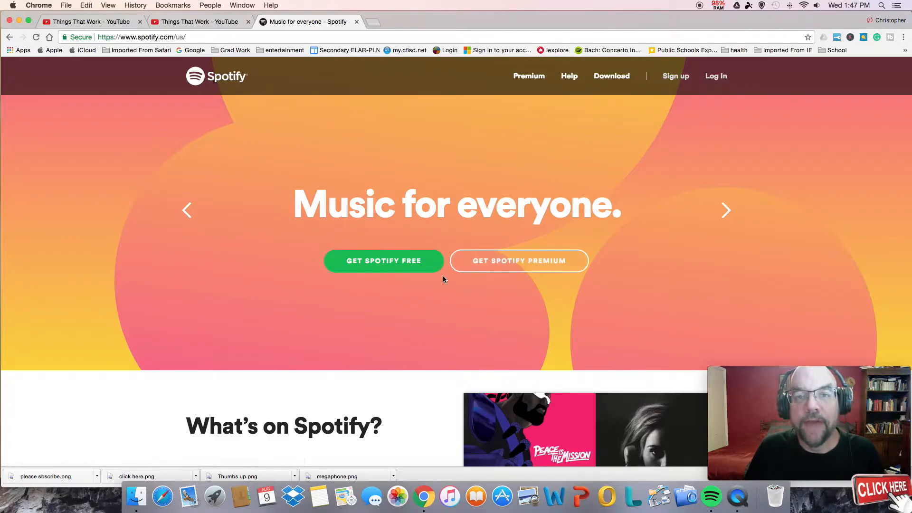
mouse_move(519, 270)
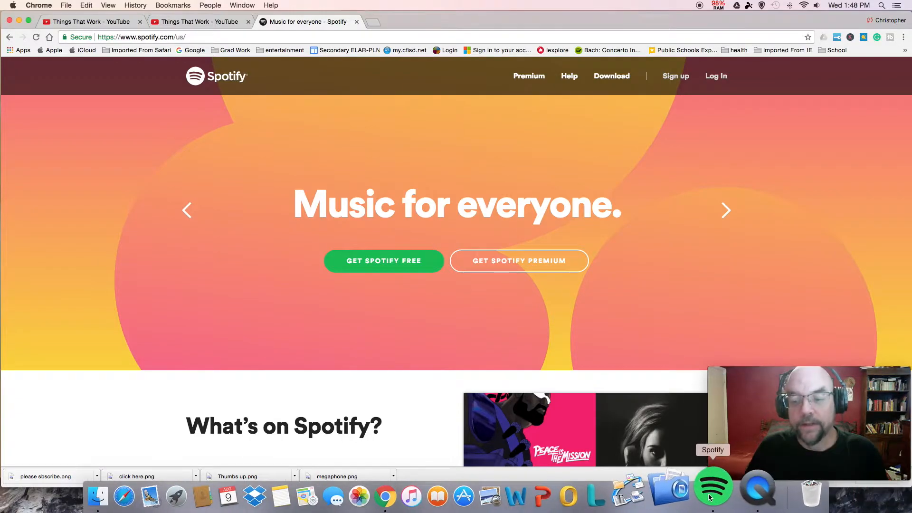
Bring up Spotify and browse from Steve's Greatest Hits to the This Is: The Beatles playlist
click(711, 487)
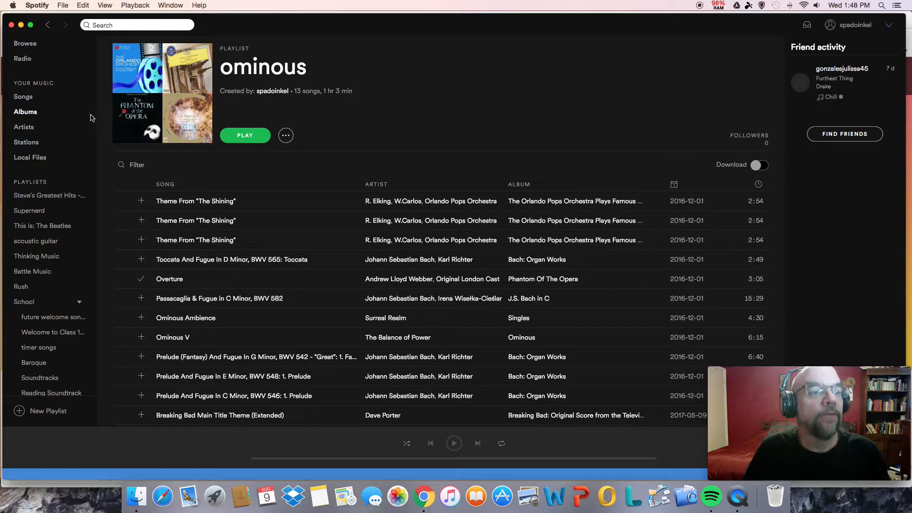
mouse_move(45, 202)
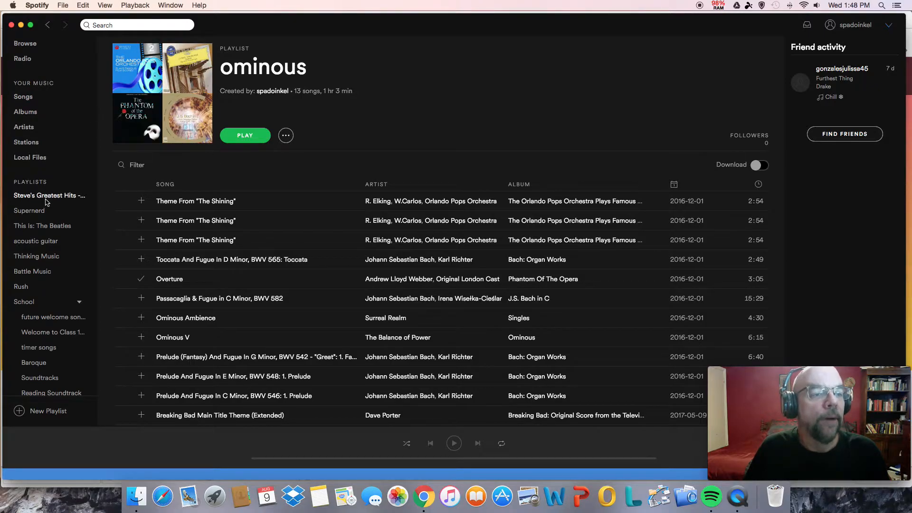
click(49, 195)
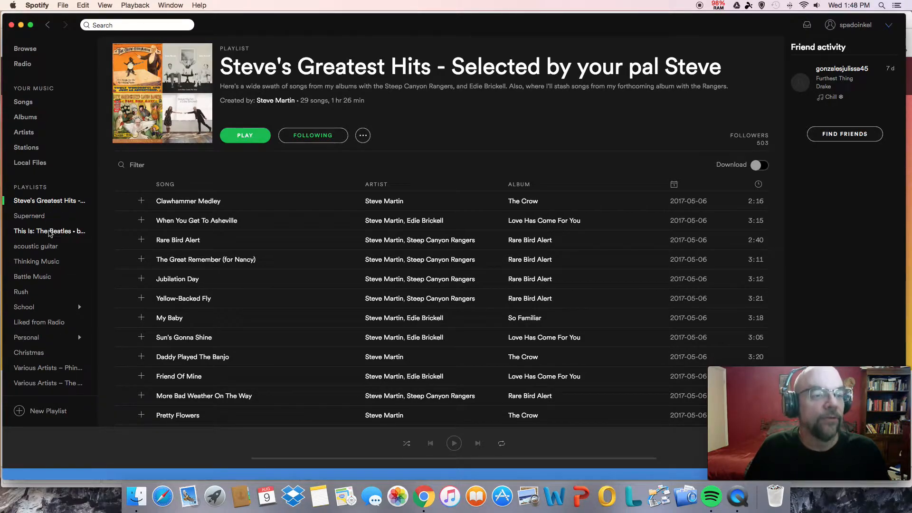
click(49, 231)
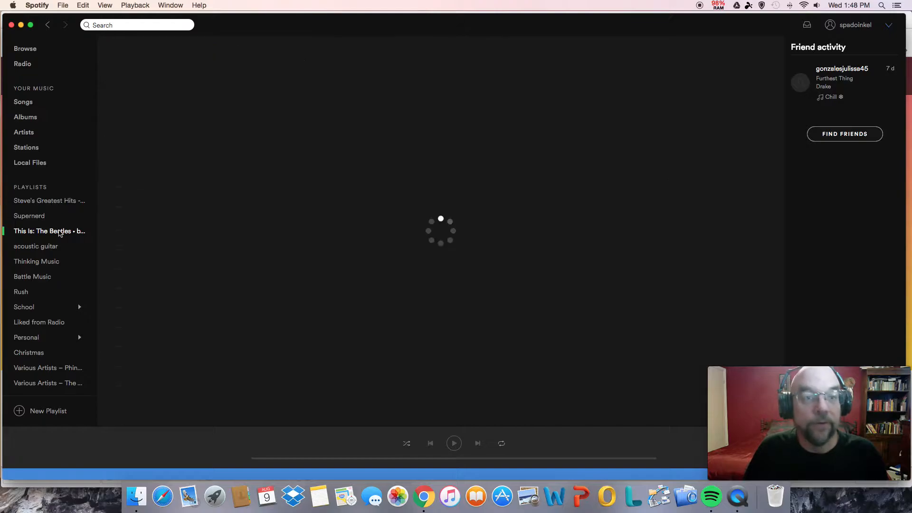
click(48, 231)
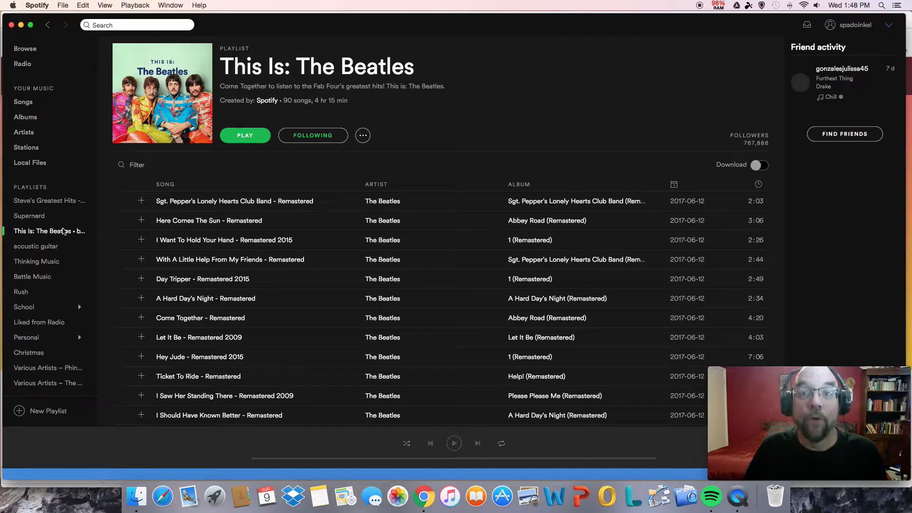
mouse_move(24, 306)
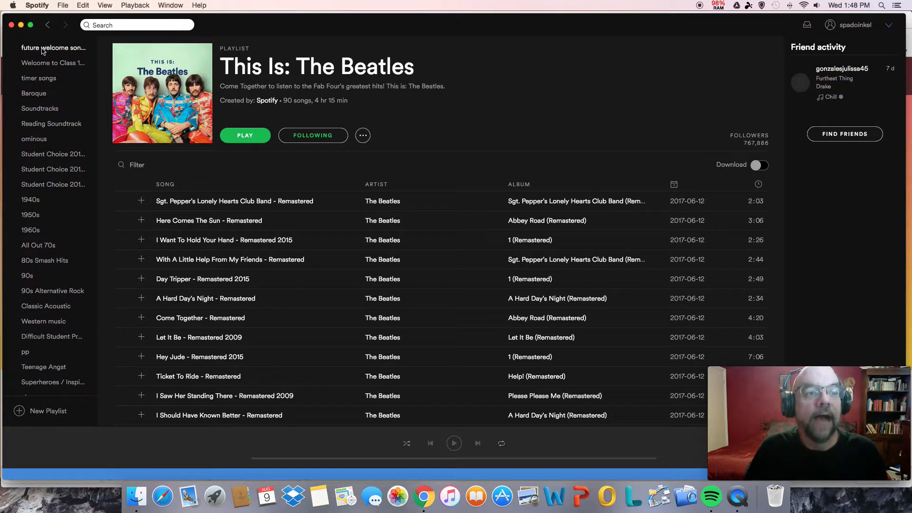
click(52, 47)
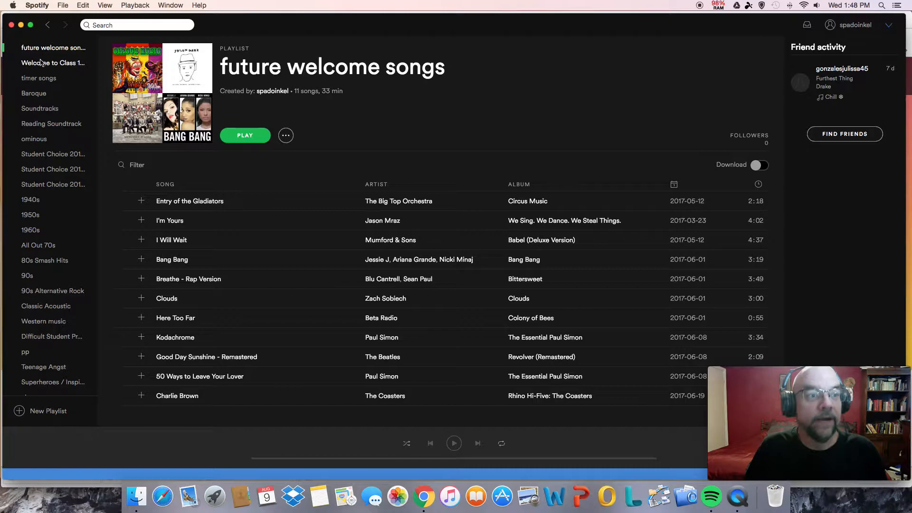
click(53, 63)
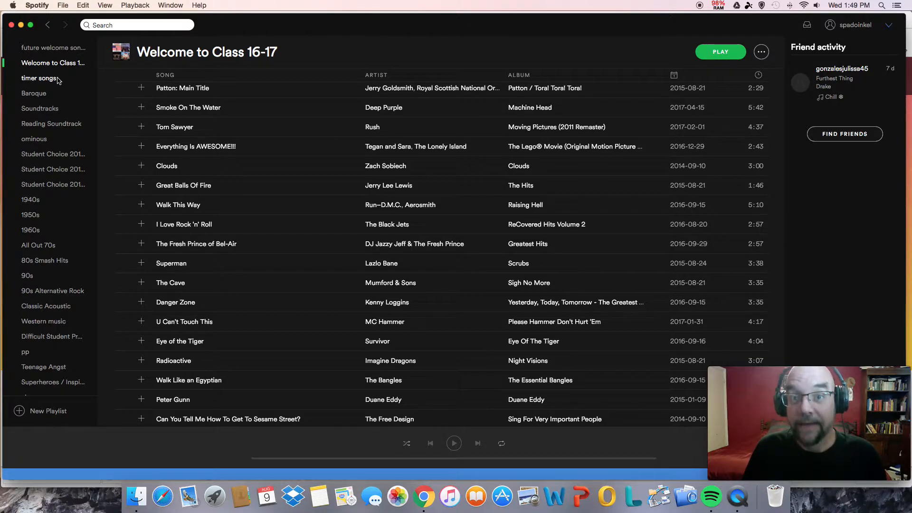
mouse_move(80, 88)
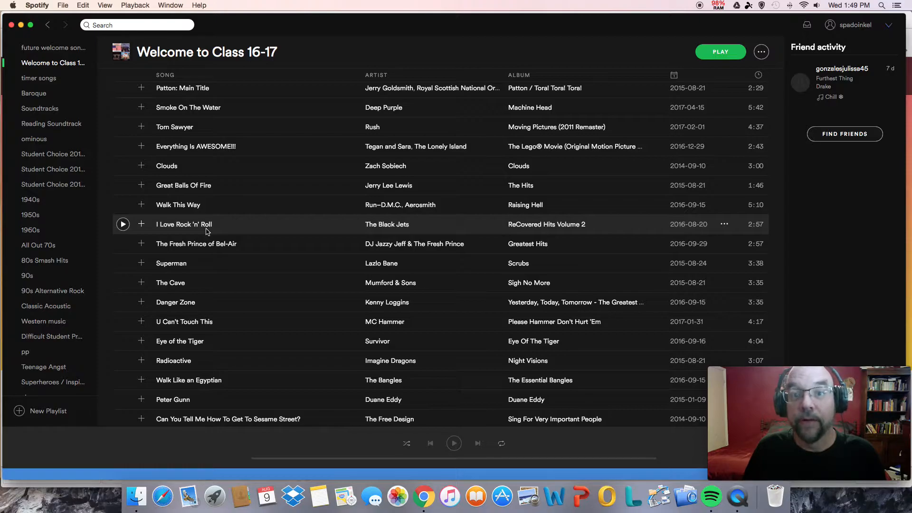
mouse_move(211, 244)
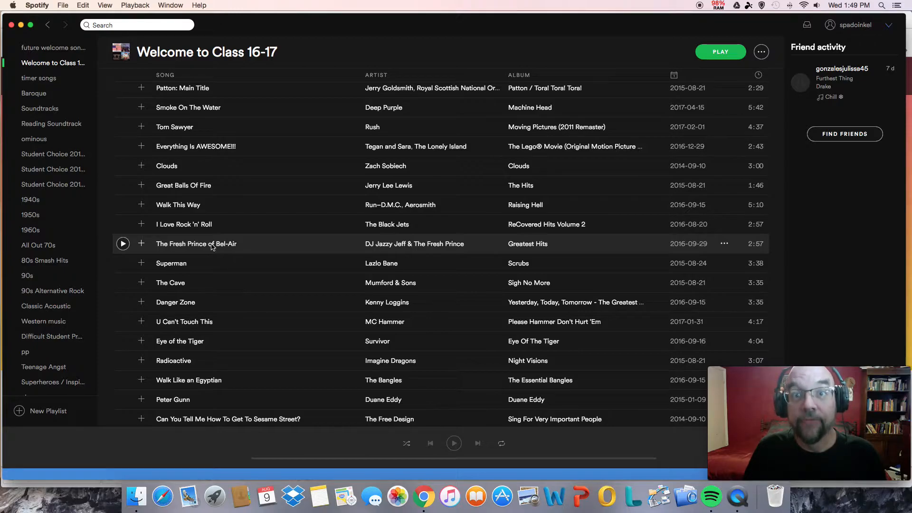
mouse_move(186, 268)
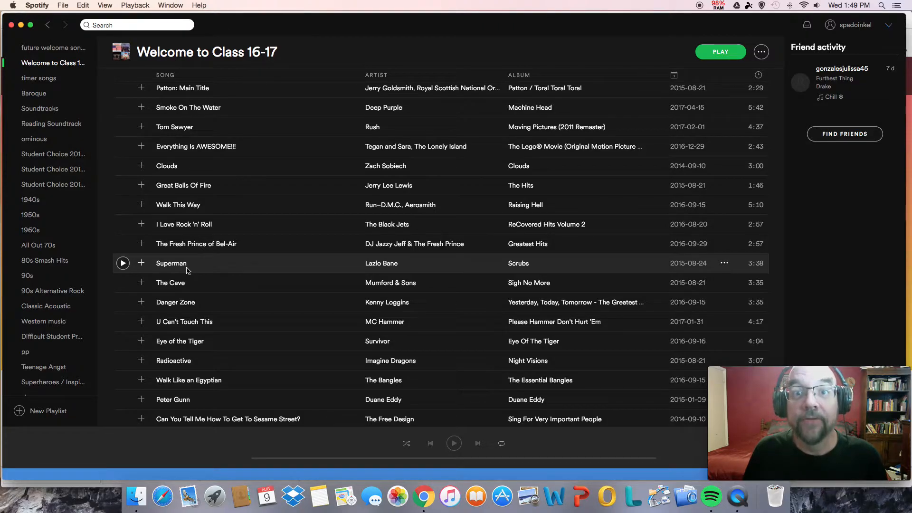
mouse_move(186, 282)
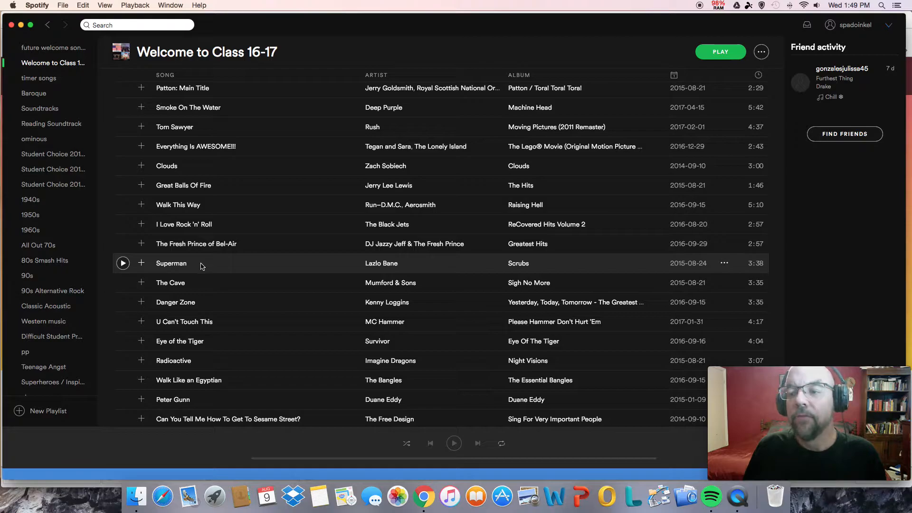
mouse_move(197, 283)
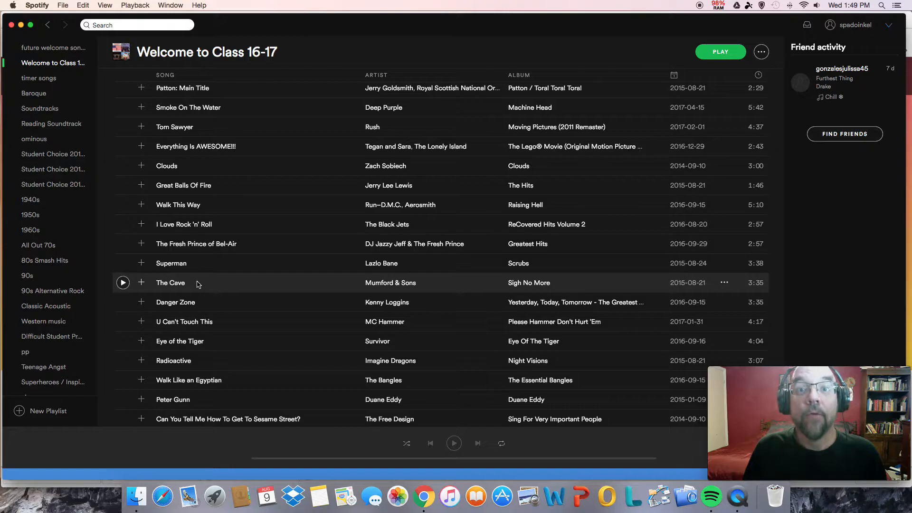
mouse_move(188, 269)
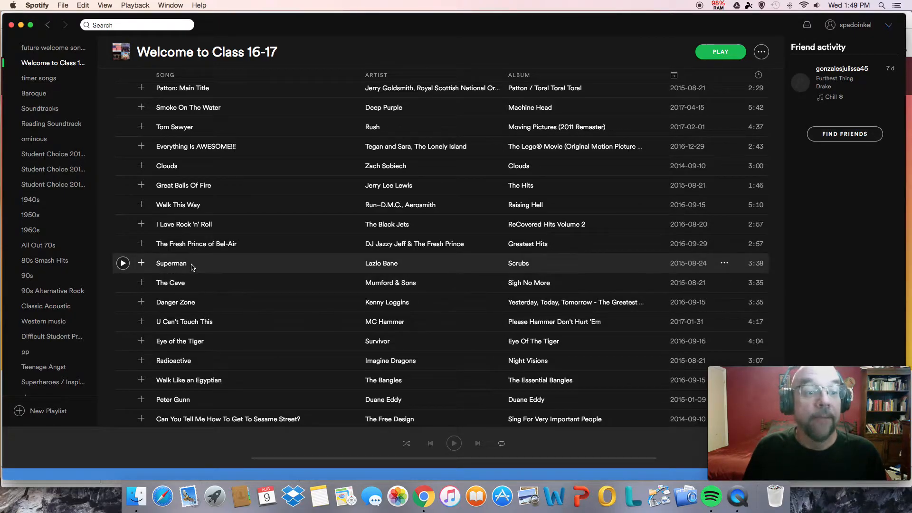
mouse_move(190, 282)
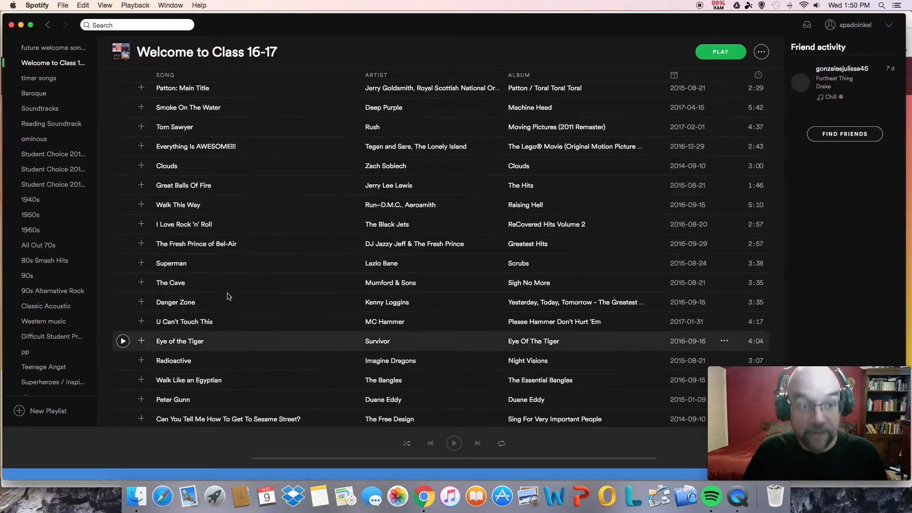
mouse_move(204, 263)
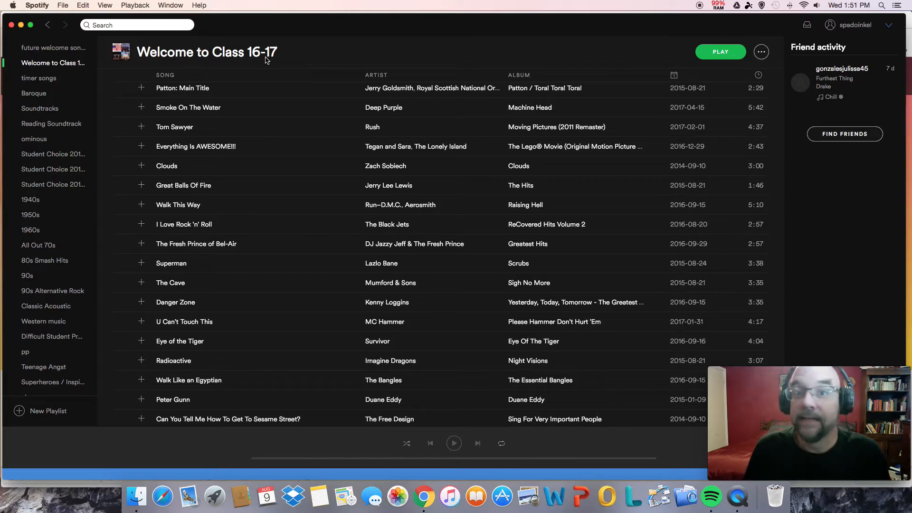
mouse_move(252, 364)
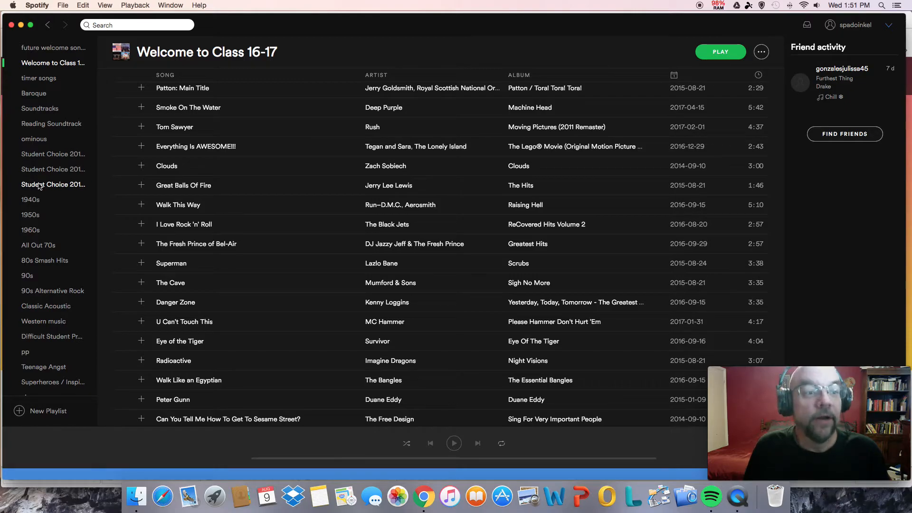
mouse_move(36, 197)
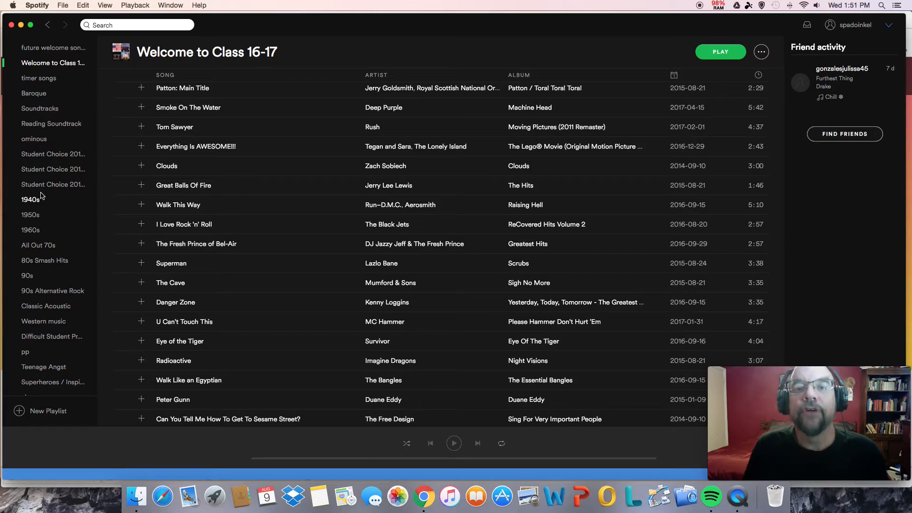
mouse_move(75, 204)
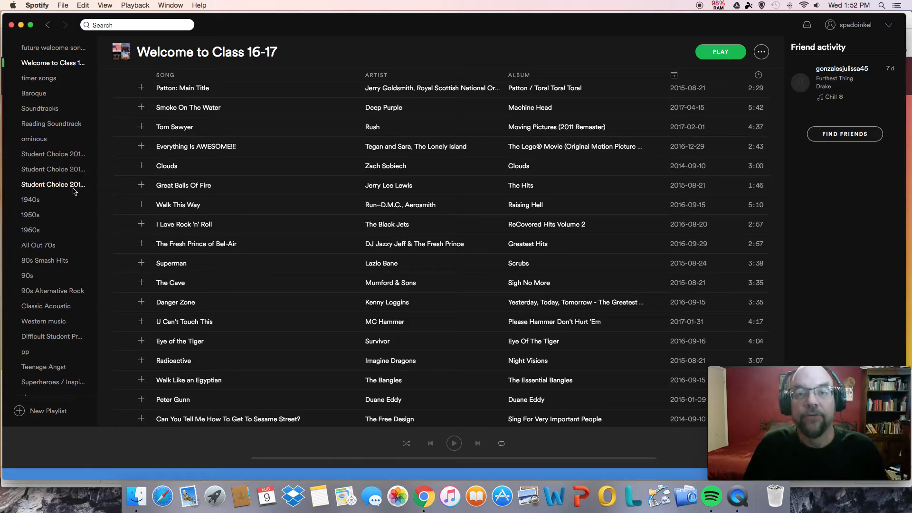
mouse_move(32, 217)
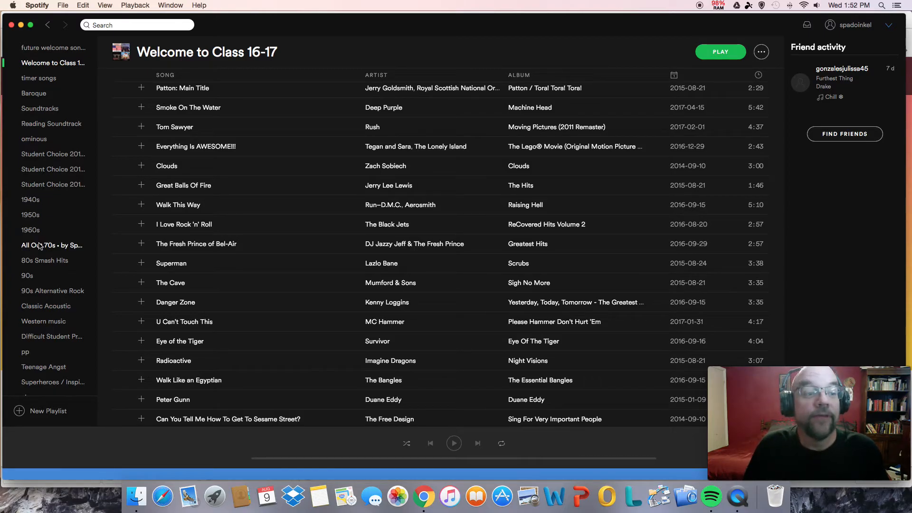
scroll(down, 3)
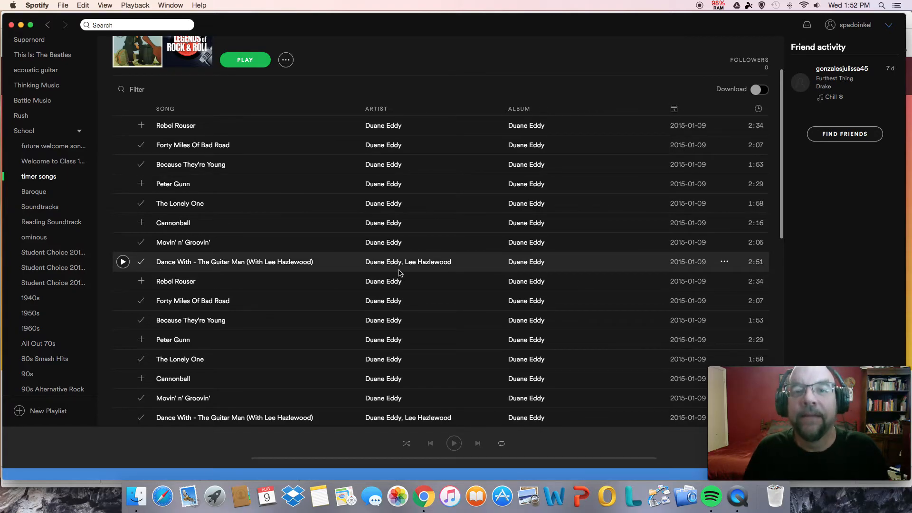
mouse_move(433, 212)
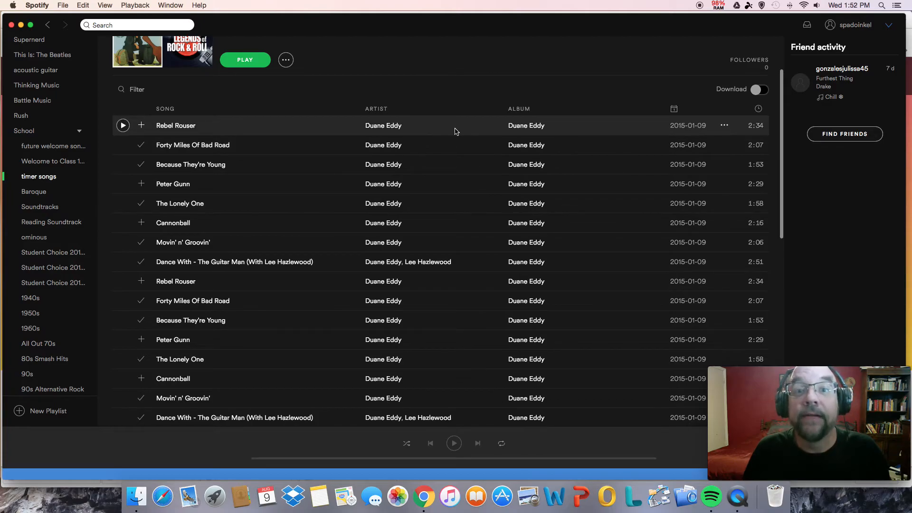
mouse_move(457, 164)
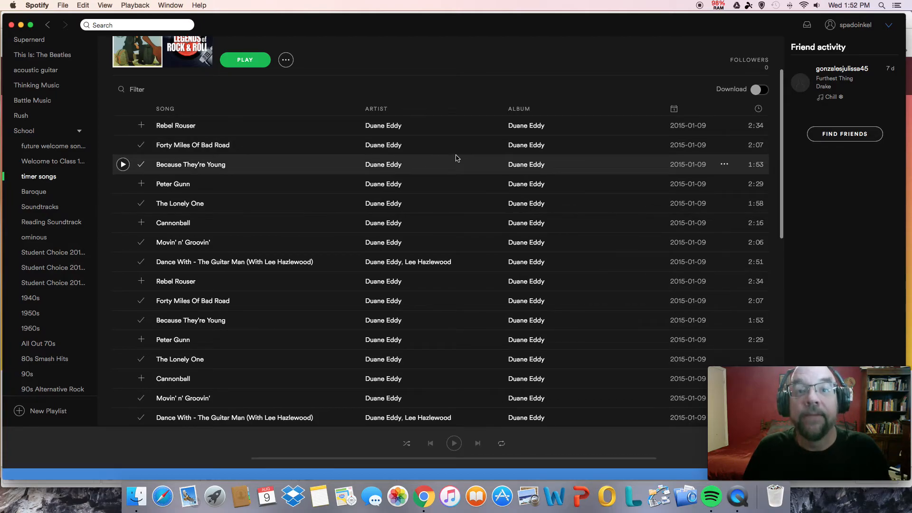
mouse_move(480, 203)
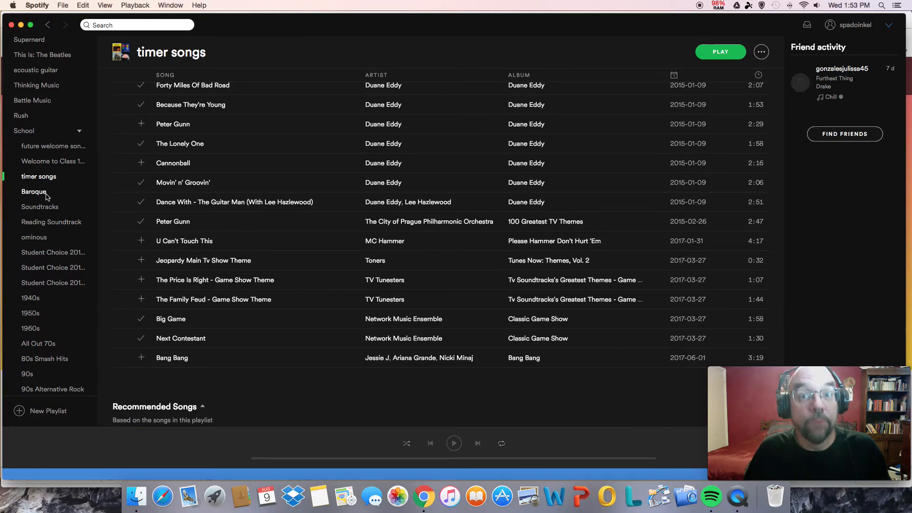
Switch from the timer songs playlist to the Baroque playlist in the sidebar
click(34, 191)
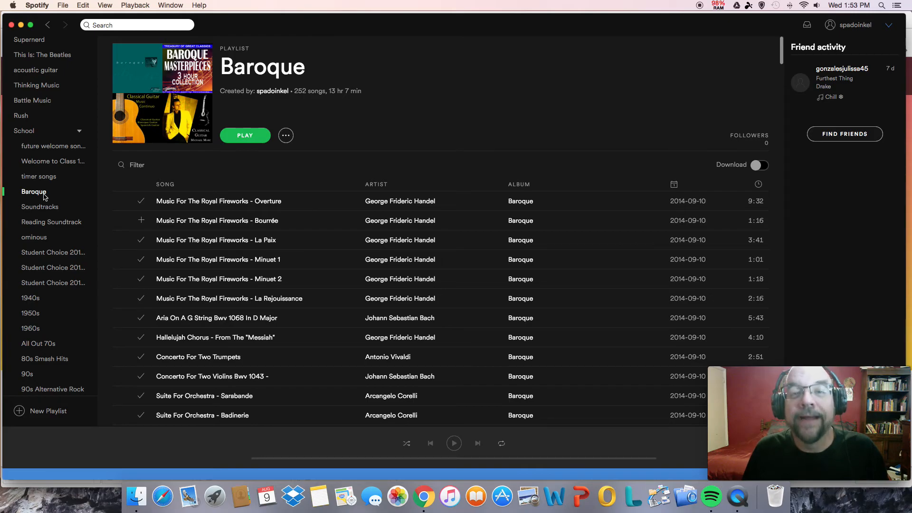
Scroll down the Baroque playlist's Handel, Bach, Vivaldi and Corelli tracks
scroll(down, 3)
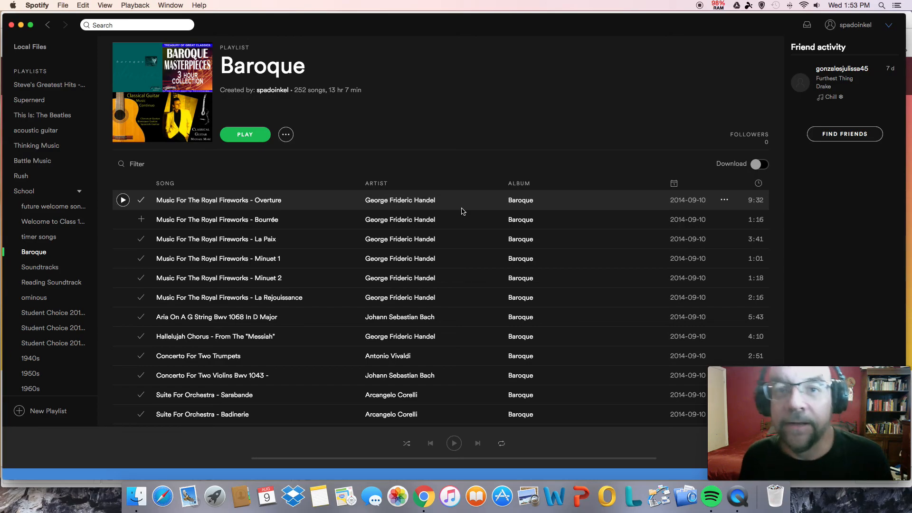
mouse_move(399, 220)
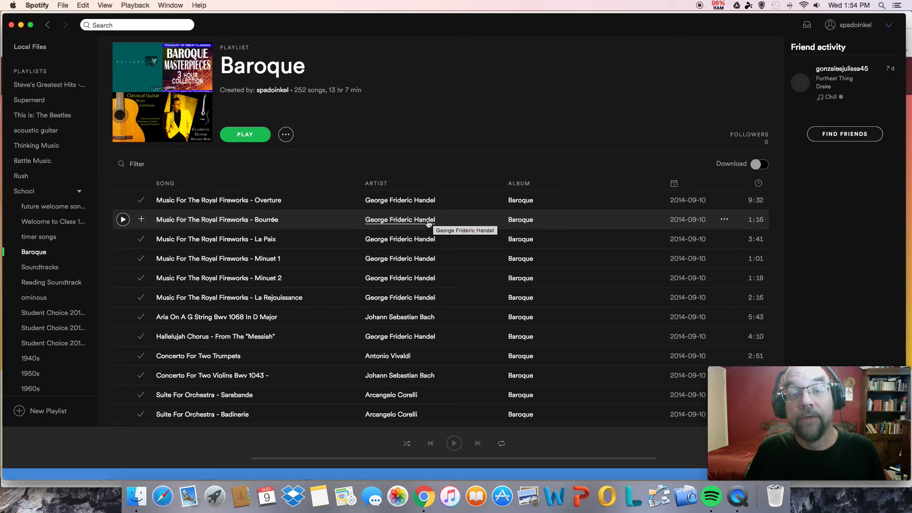
mouse_move(438, 212)
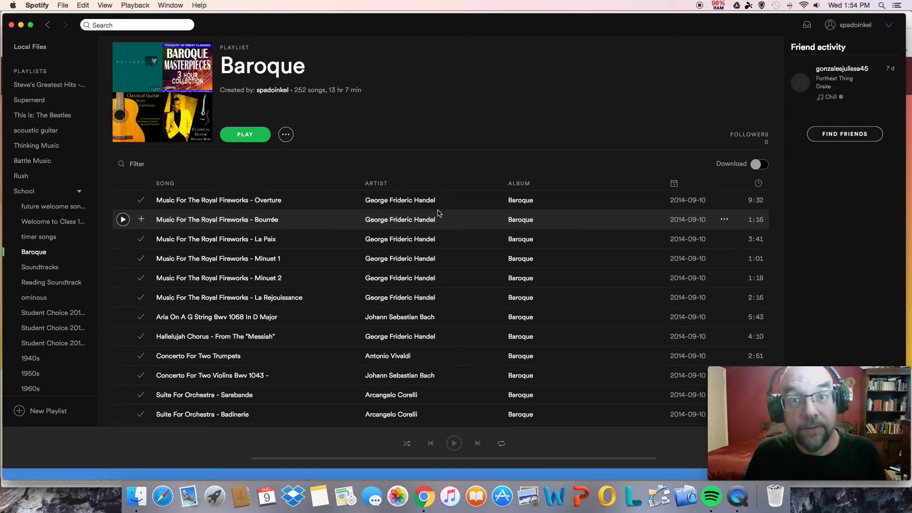